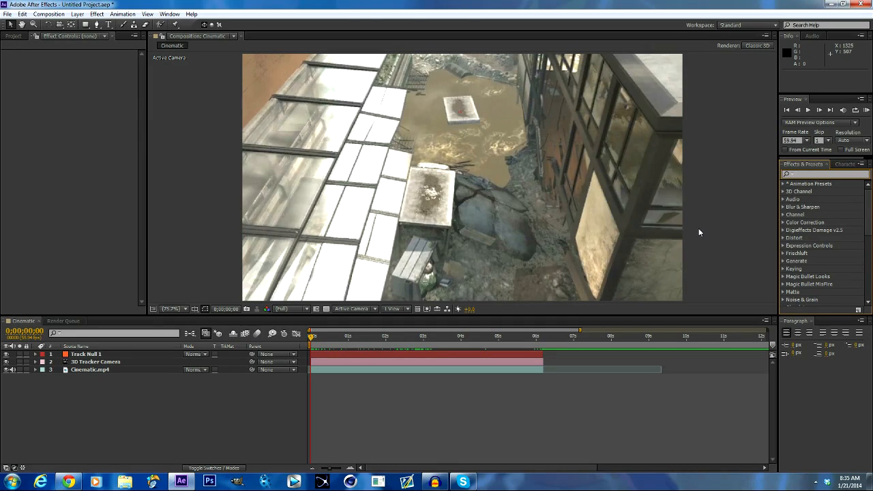
pyautogui.moveTo(704, 231)
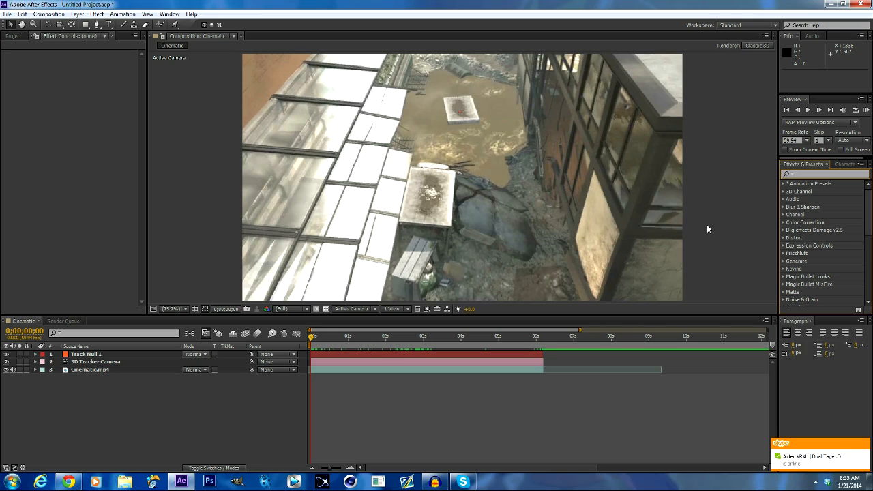
pyautogui.moveTo(635, 439)
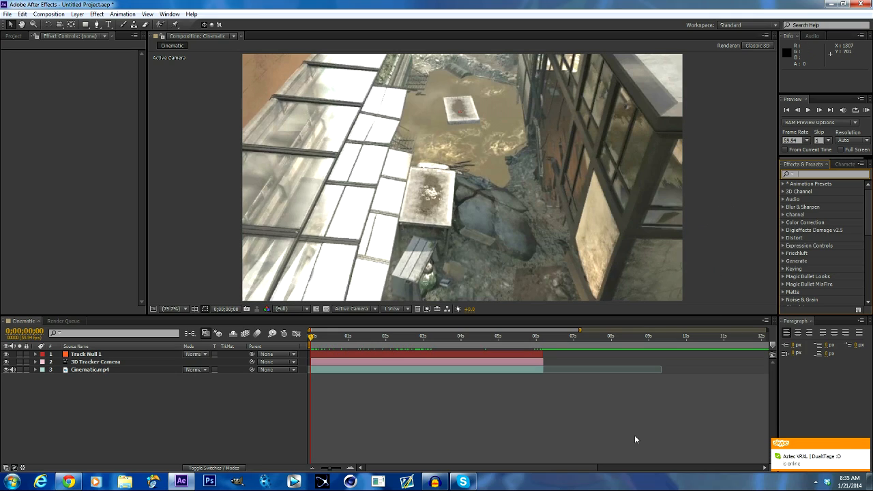
pyautogui.moveTo(434, 345)
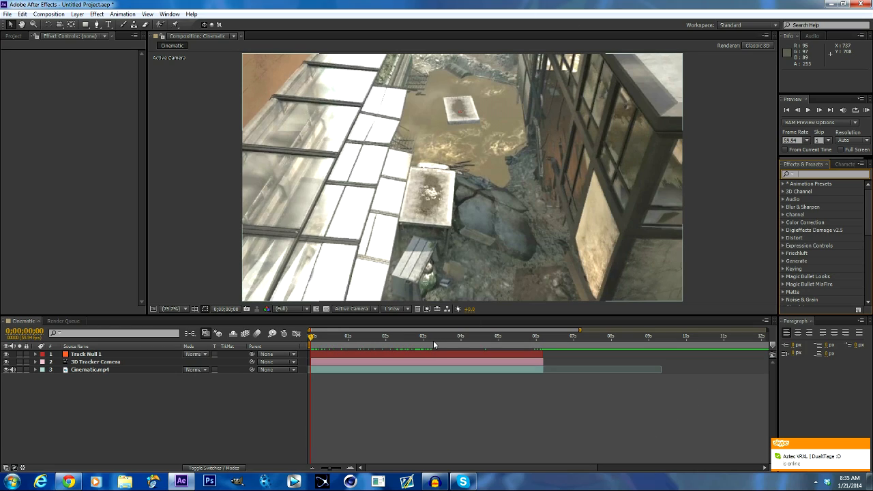
pyautogui.moveTo(68, 300)
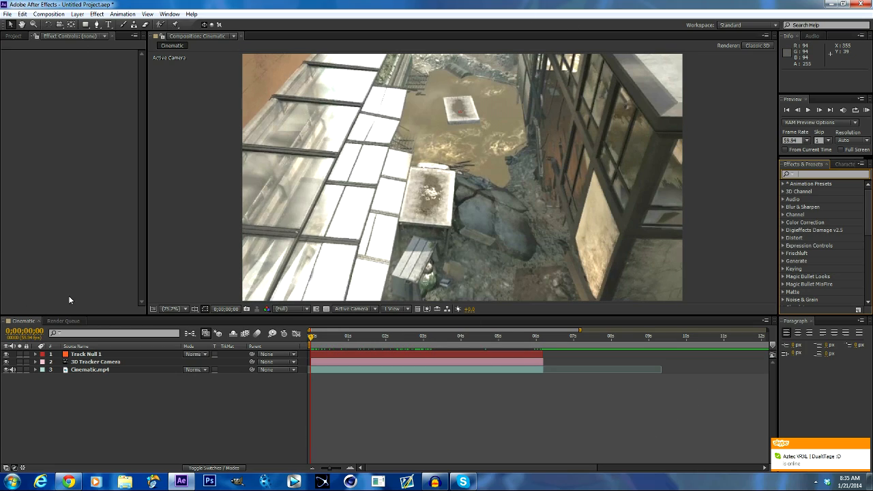
# Show the Project panel listing the Cinematic comp, Cinematic.mp4 and Solids folder.
pyautogui.click(12, 36)
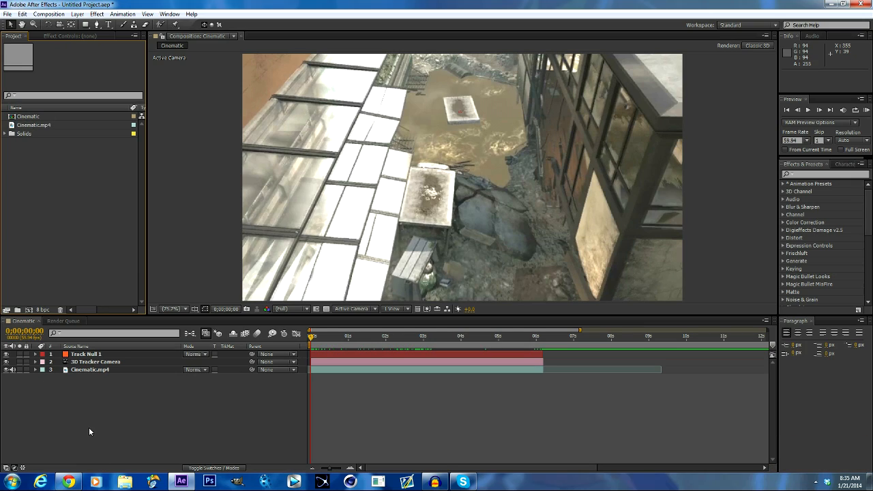
pyautogui.moveTo(107, 420)
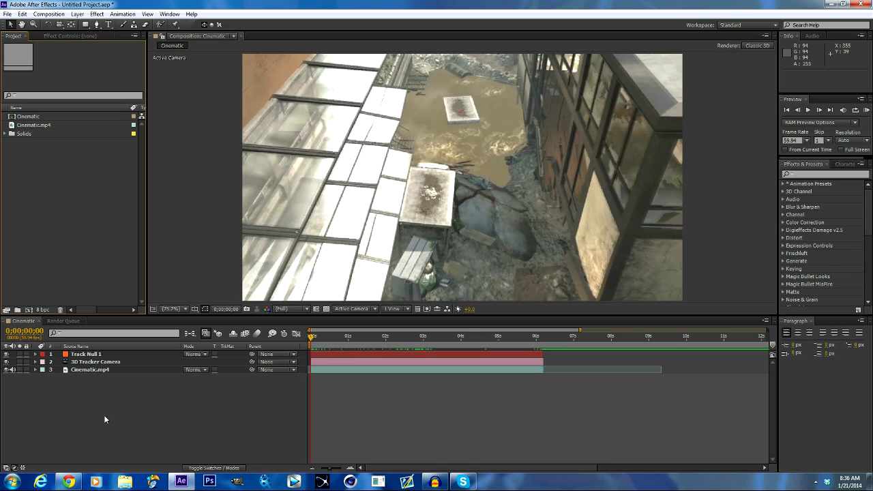
pyautogui.moveTo(184, 424)
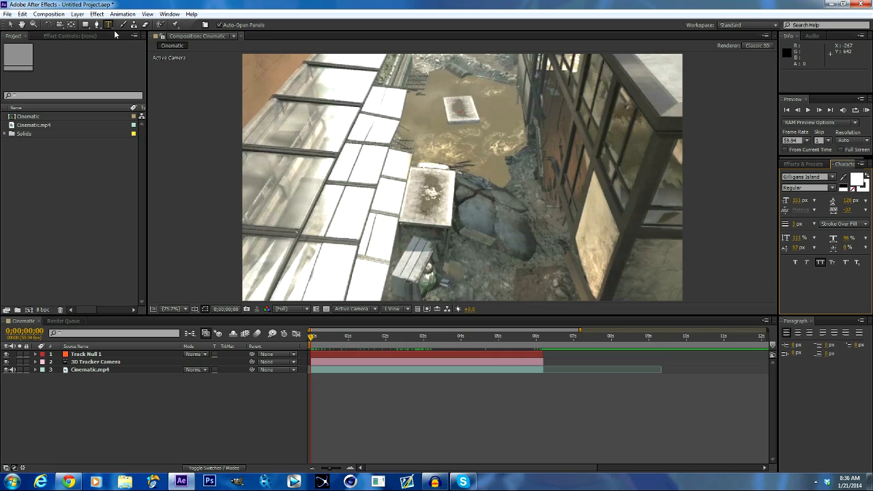
# Add KOTA text and move it down toward the frame centre.
pyautogui.write('KOTA')
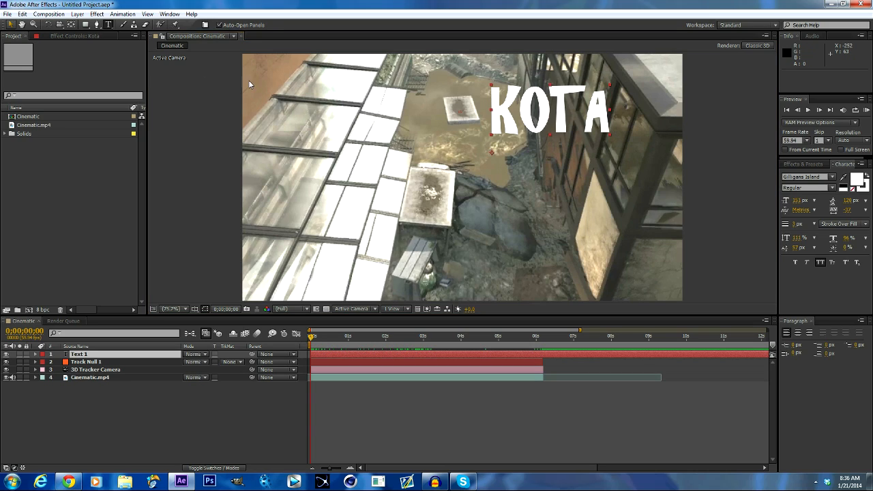
pyautogui.moveTo(548, 109); pyautogui.dragTo(450, 184)
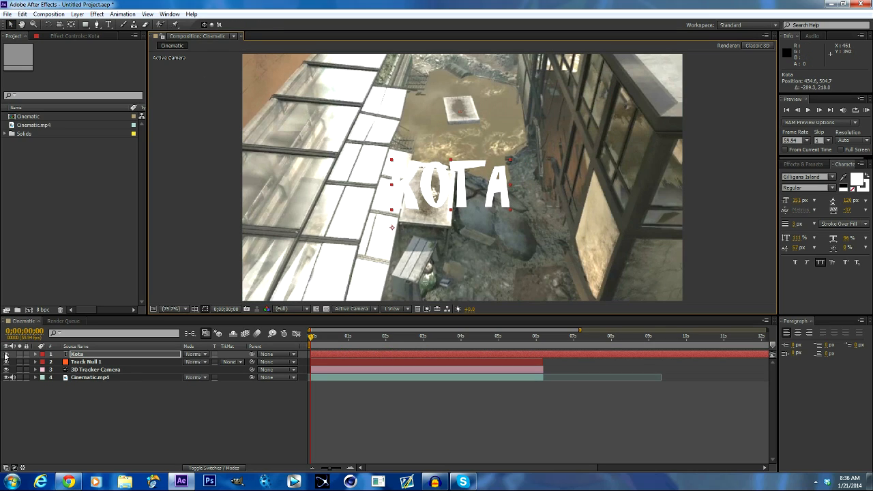
# Create a new solid layer named element.
pyautogui.click(76, 14)
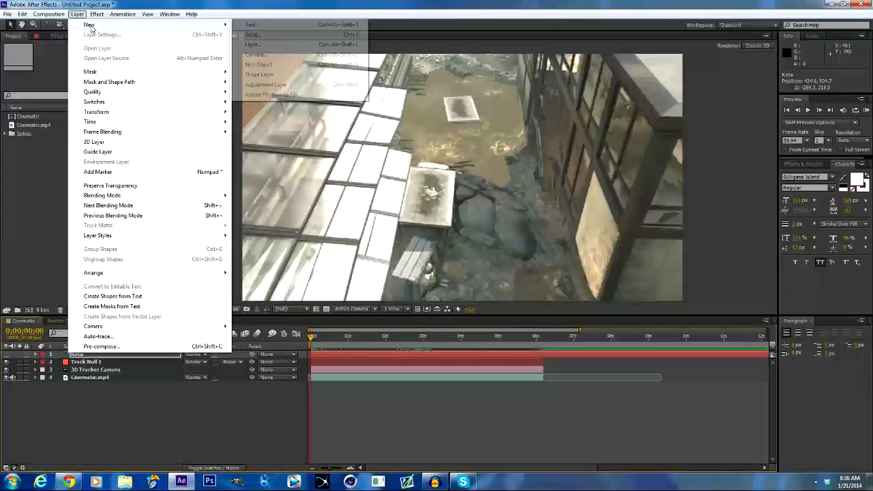
pyautogui.click(254, 35)
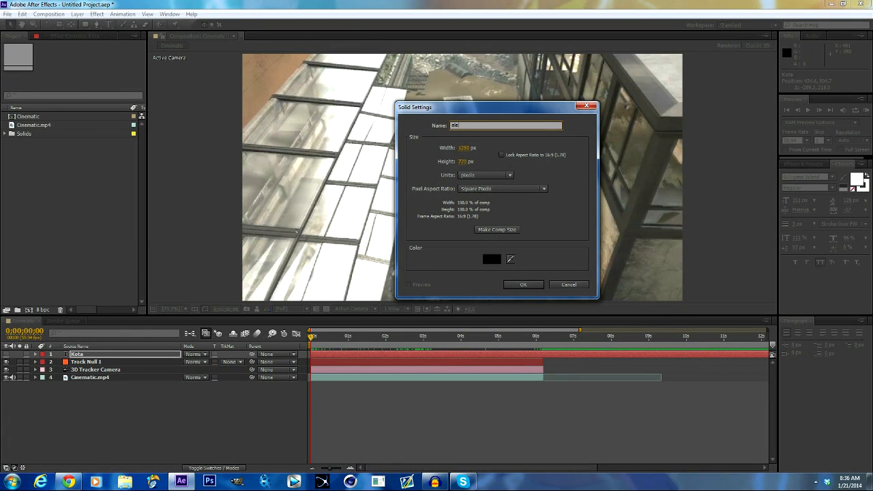
pyautogui.write('element')
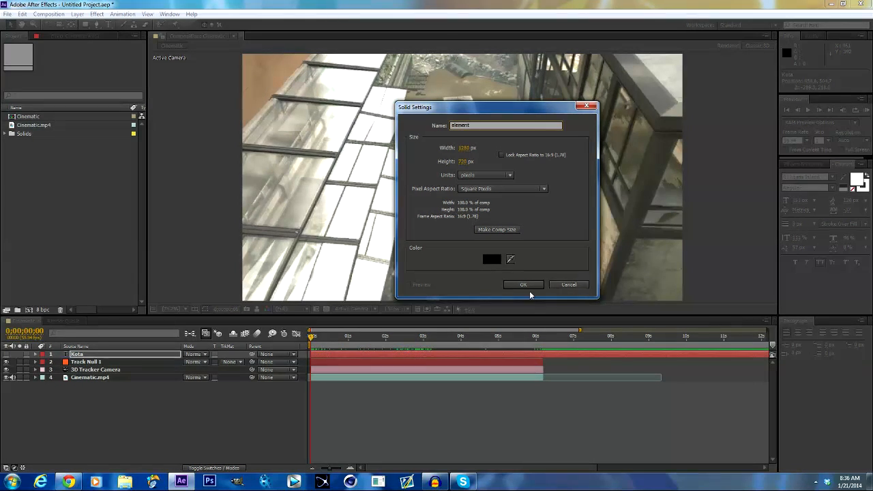
pyautogui.click(524, 285)
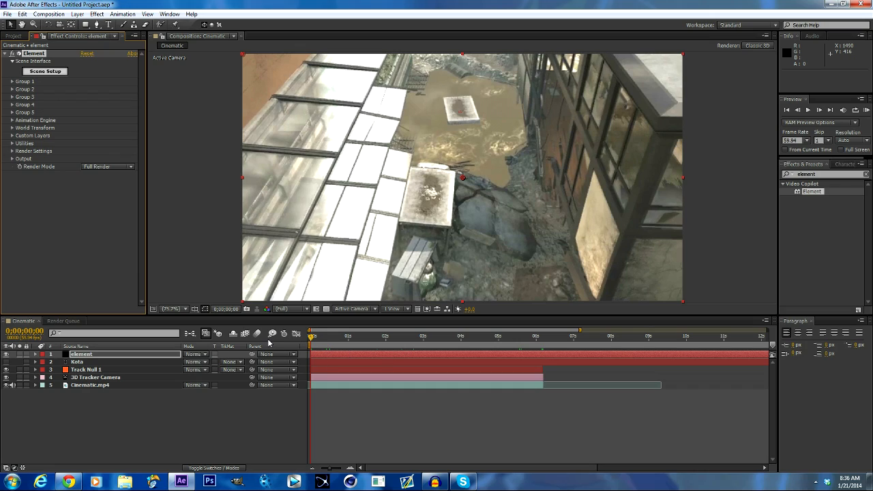
# Duplicate Cinematic.mp4 and precompose the copy as the environment comp.
pyautogui.click(90, 384)
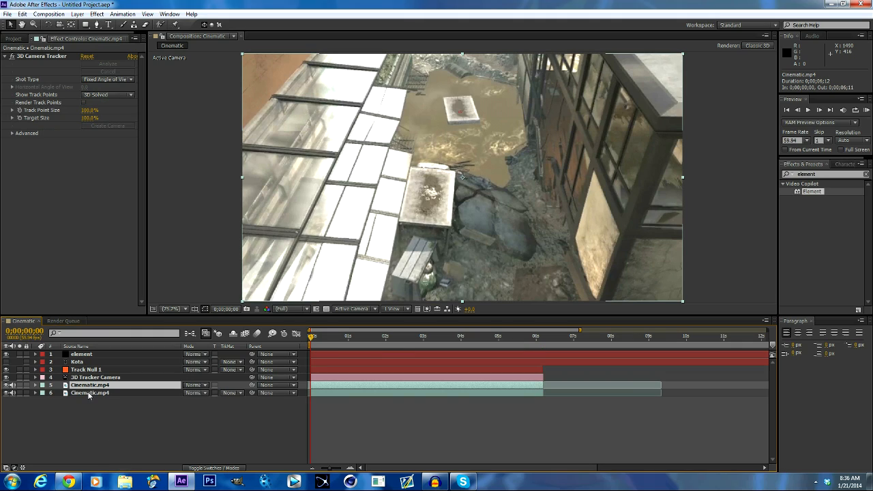
pyautogui.click(89, 393)
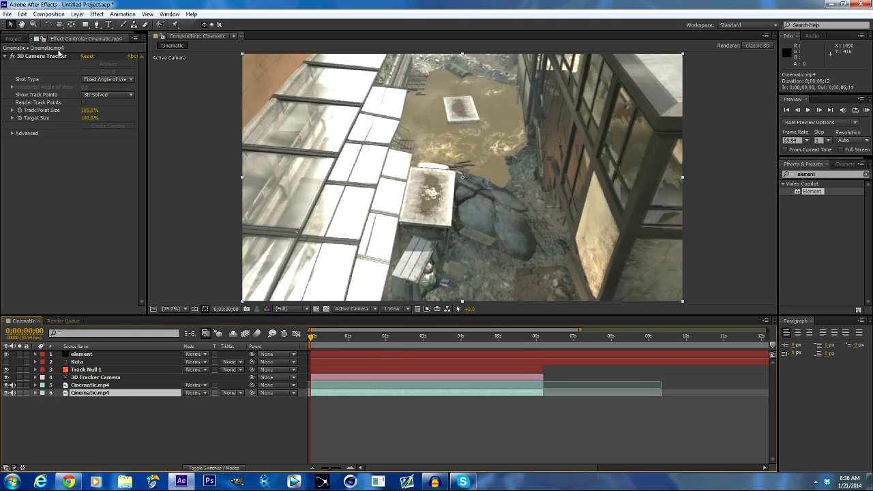
pyautogui.click(76, 14)
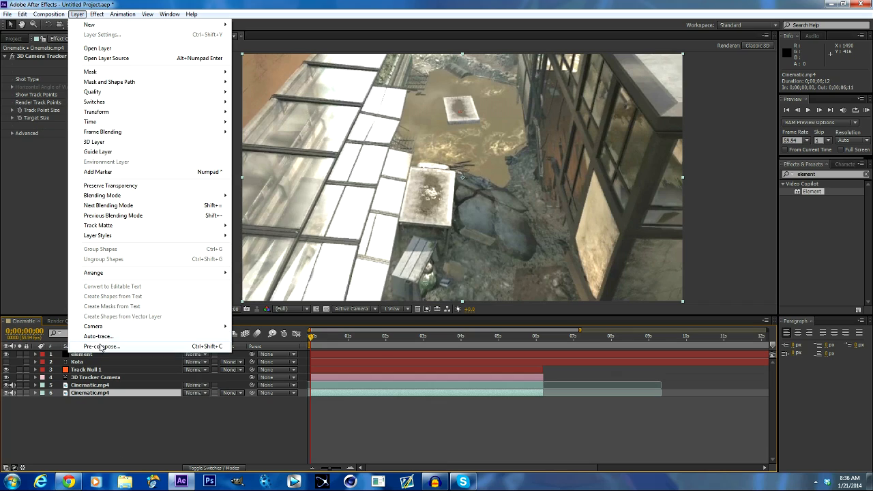
pyautogui.click(101, 347)
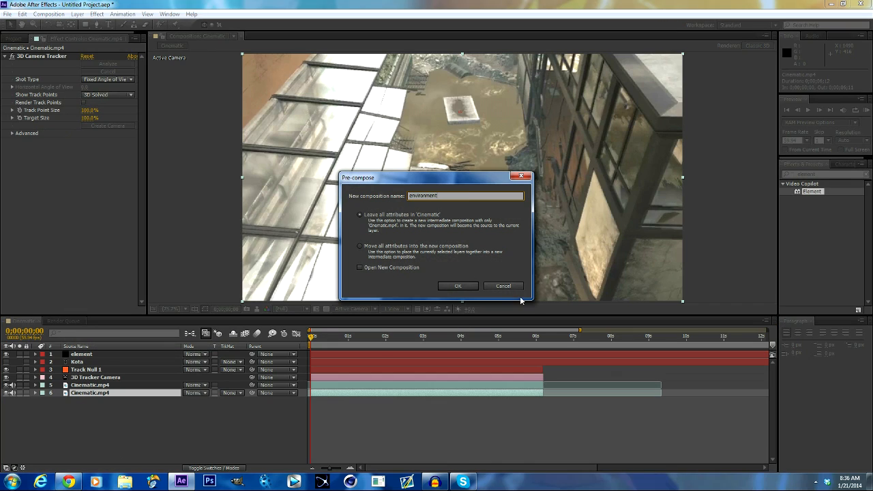
pyautogui.moveTo(454, 235)
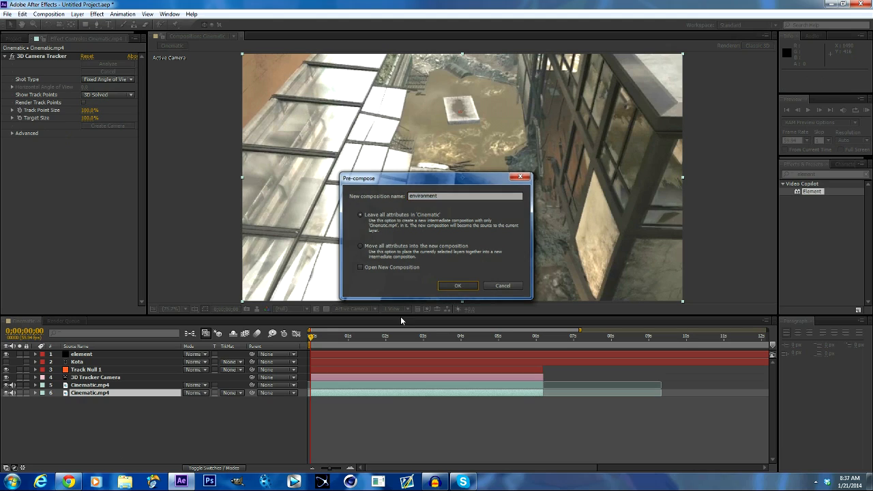
pyautogui.click(458, 285)
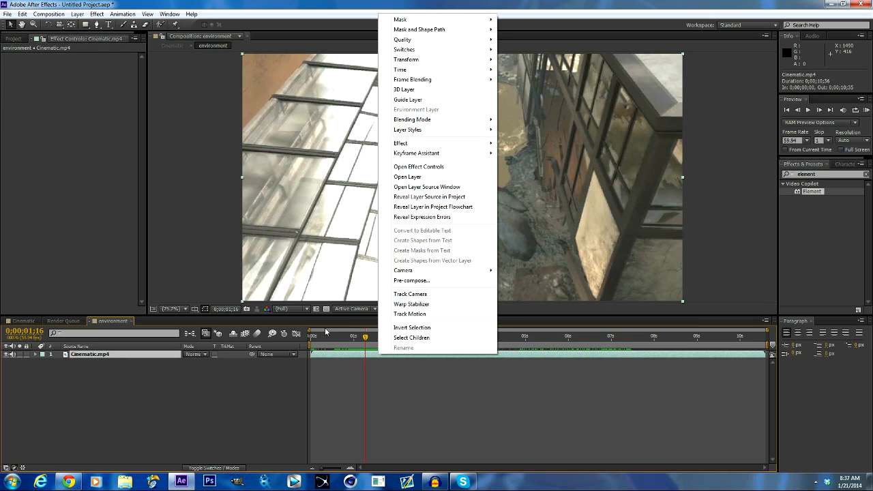
pyautogui.moveTo(360, 360)
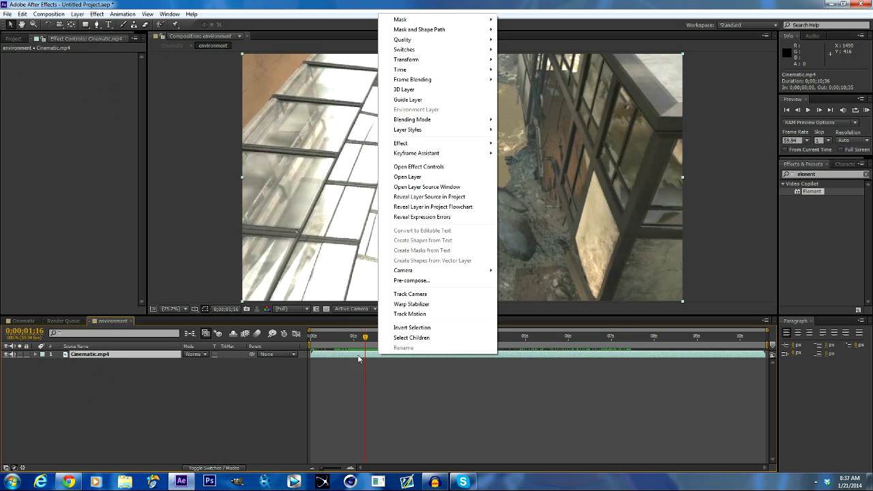
pyautogui.moveTo(410, 69)
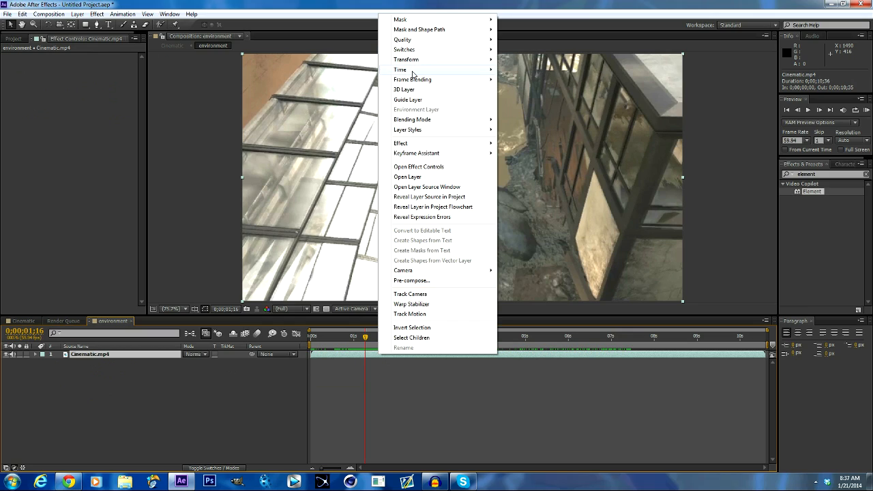
pyautogui.moveTo(400, 70)
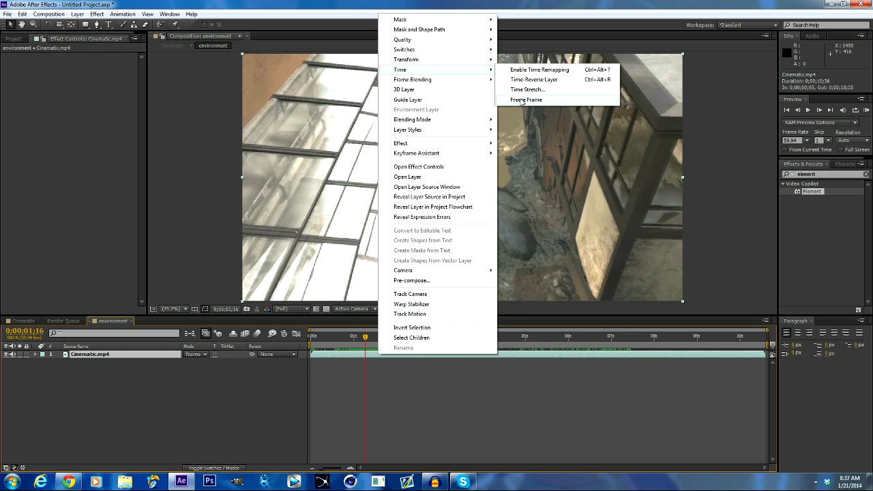
# Enable time remapping on the environment footage.
pyautogui.click(540, 69)
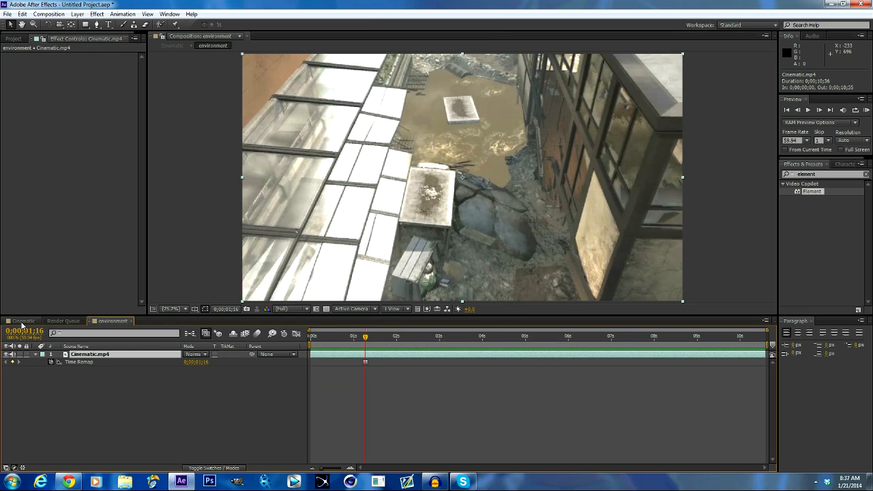
# Trim the element and Kota layers to end with the footage.
pyautogui.click(22, 320)
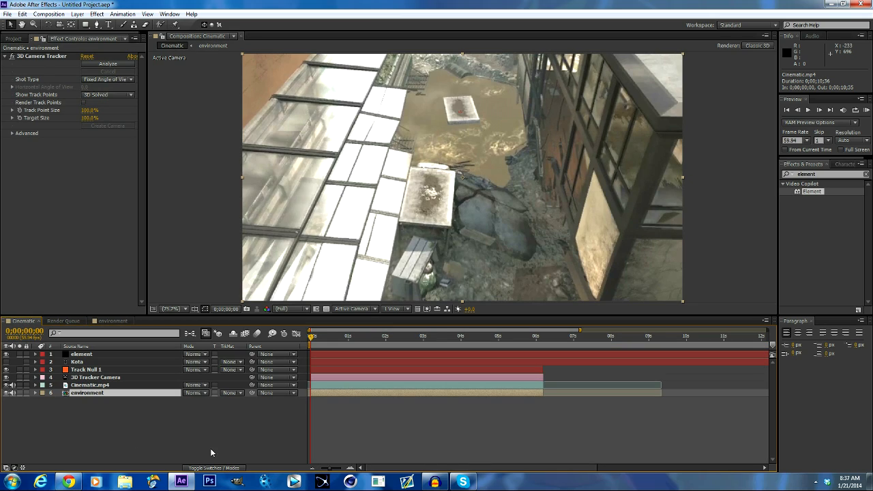
pyautogui.click(541, 335)
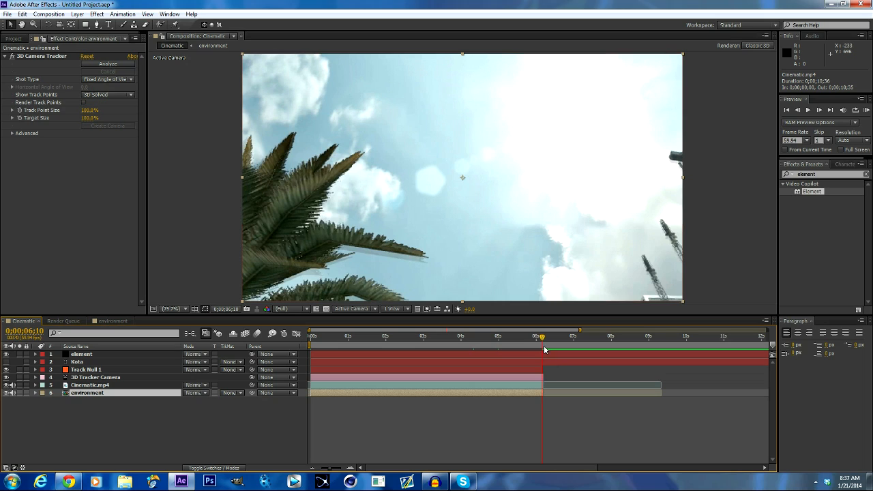
pyautogui.click(78, 362)
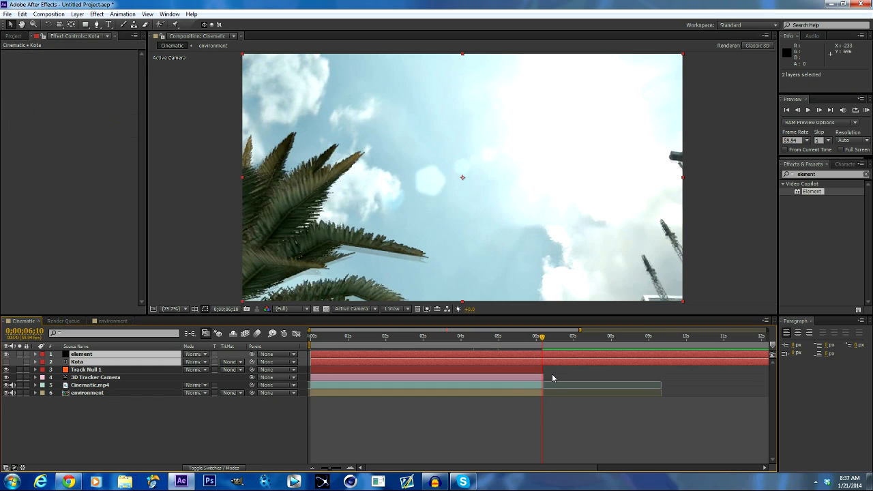
pyautogui.click(311, 336)
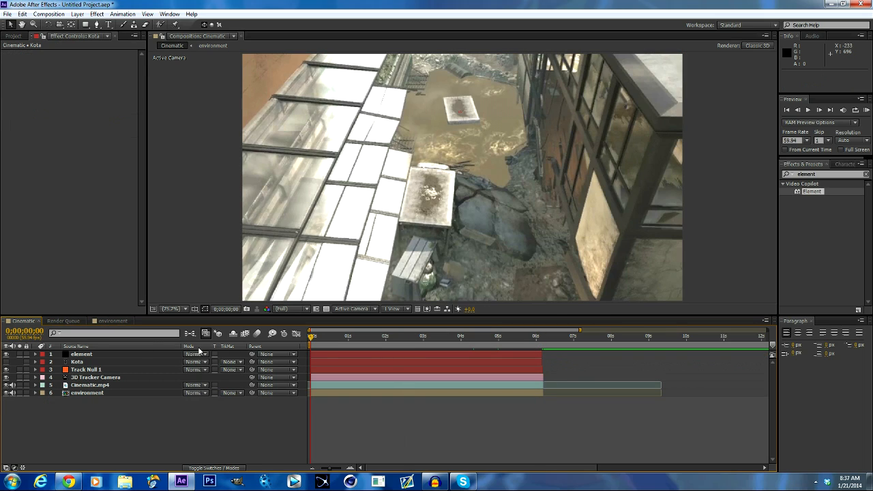
# Assign environment as Element's Custom Texture Map Layer 1 and launch Scene Setup.
pyautogui.click(81, 355)
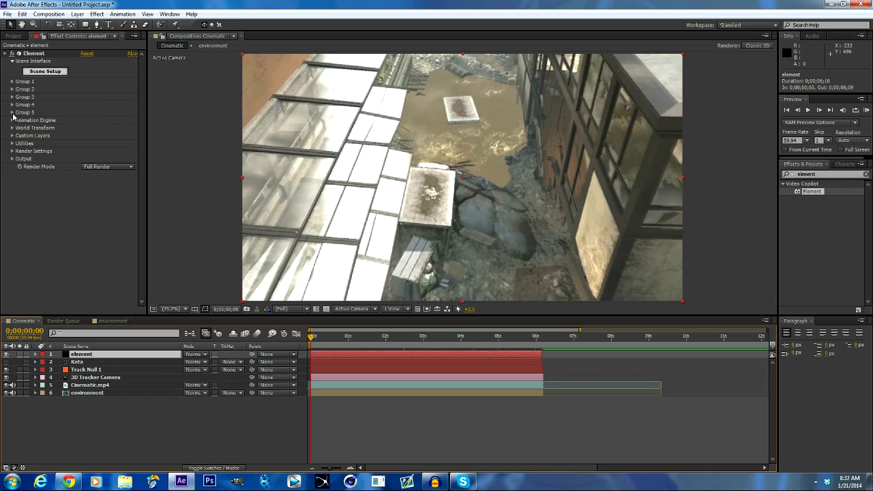
pyautogui.click(13, 135)
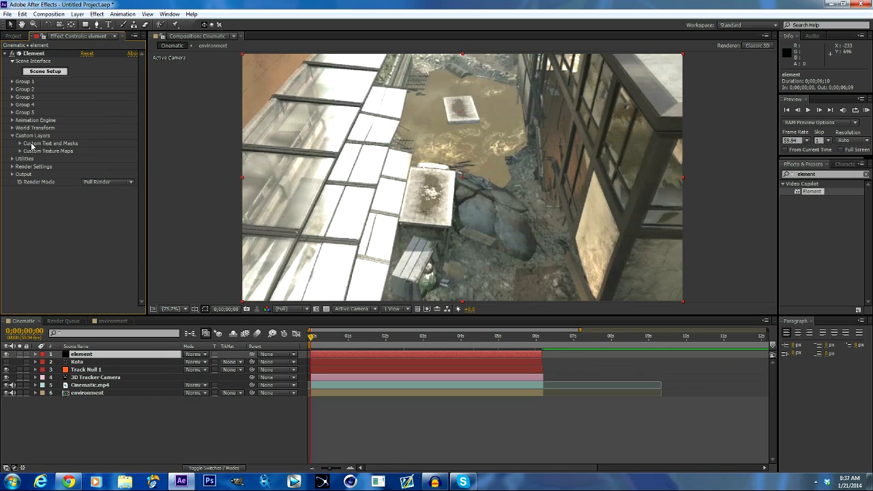
pyautogui.click(107, 150)
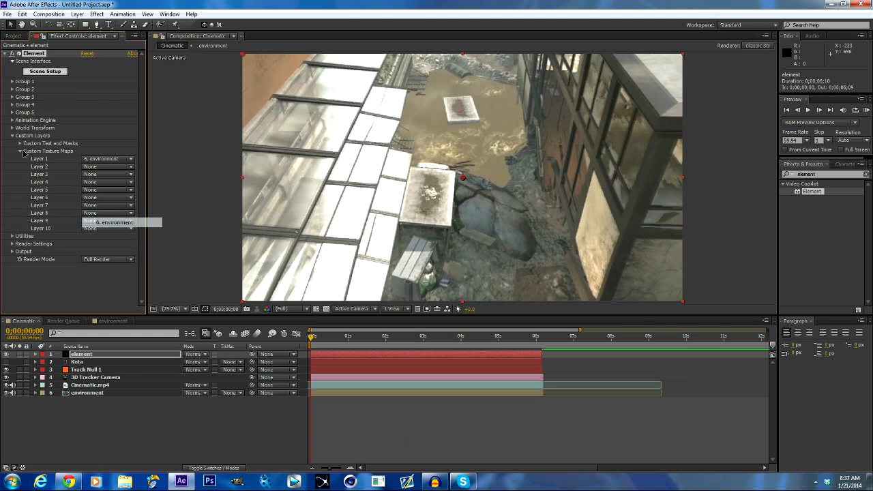
pyautogui.click(12, 135)
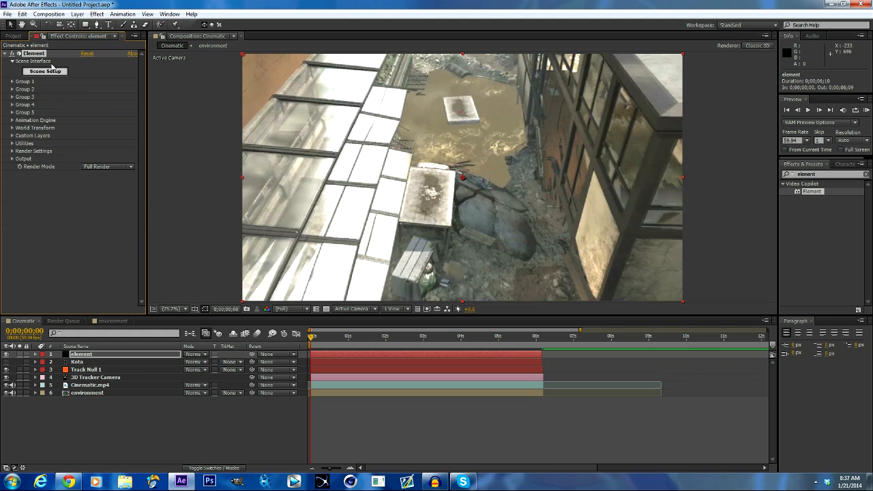
pyautogui.click(45, 71)
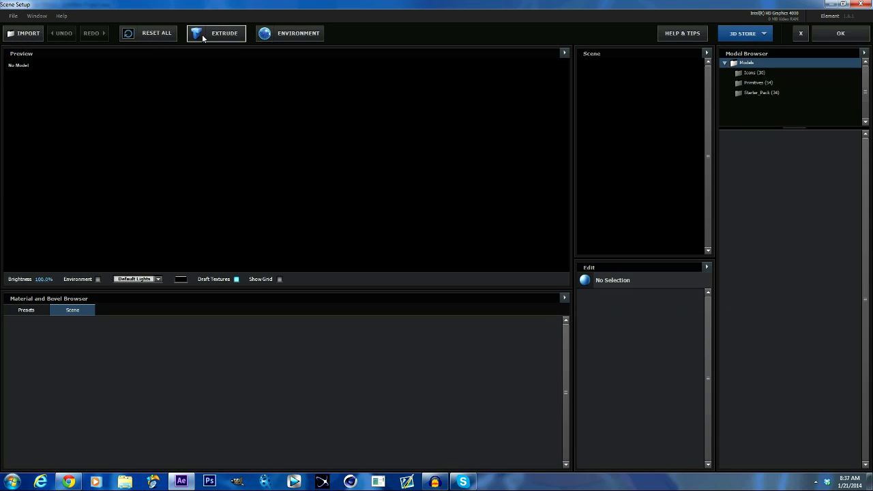
# Extrude the Kota text layer into a 3D model.
pyautogui.click(223, 33)
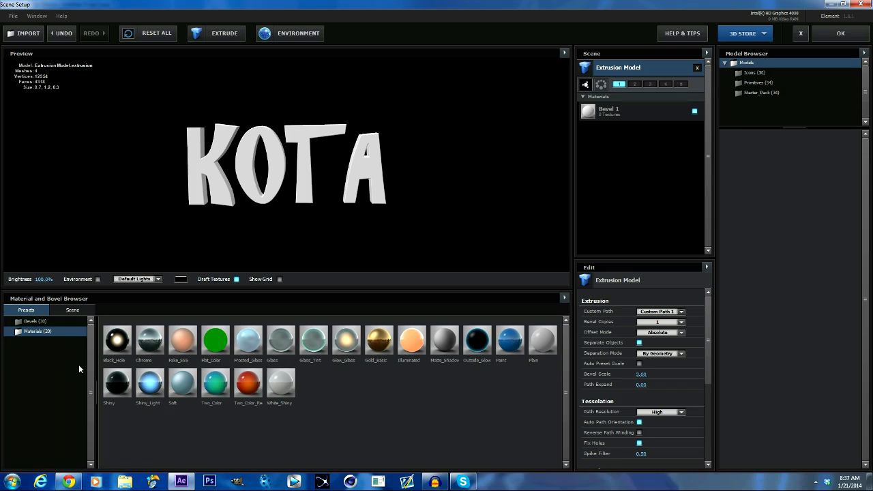
pyautogui.moveTo(382, 431)
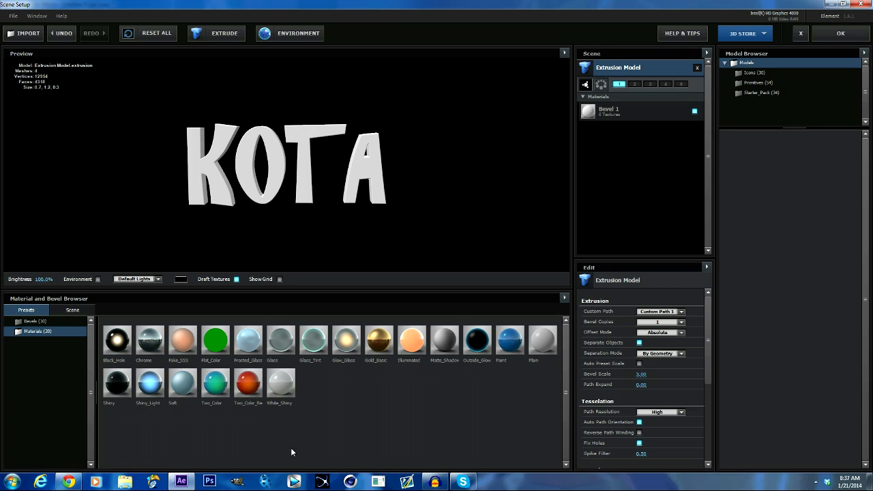
pyautogui.moveTo(150, 339)
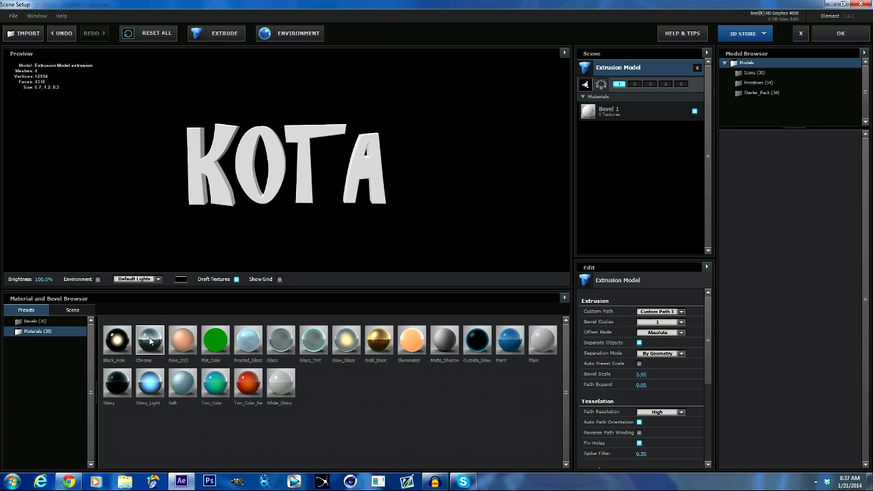
pyautogui.moveTo(110, 371)
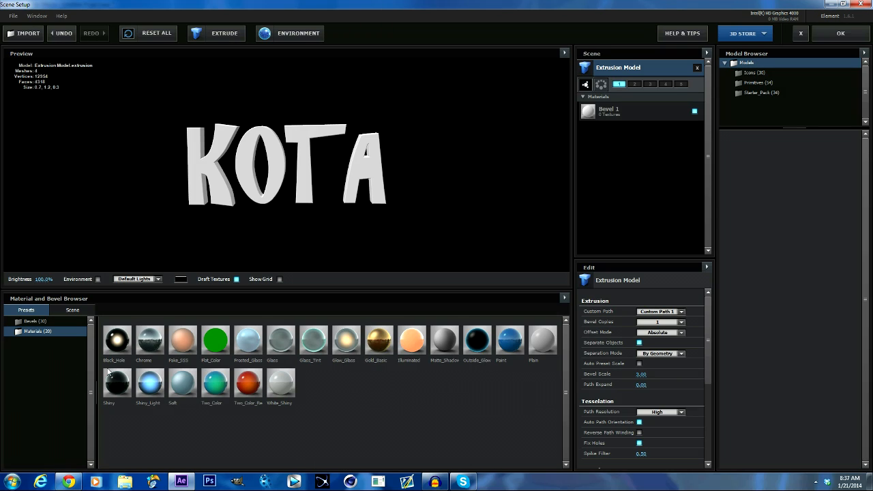
# Apply the Chrome preset to the model's Bevel 1 material.
pyautogui.scroll(-3)
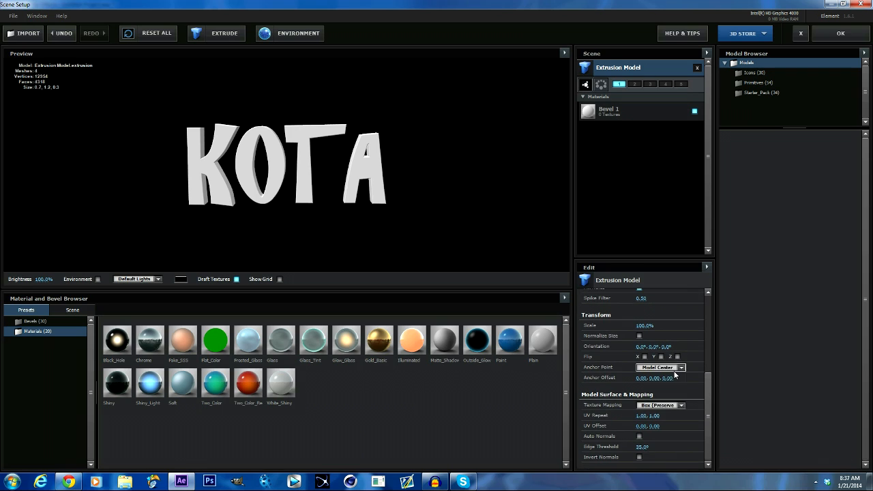
pyautogui.click(639, 112)
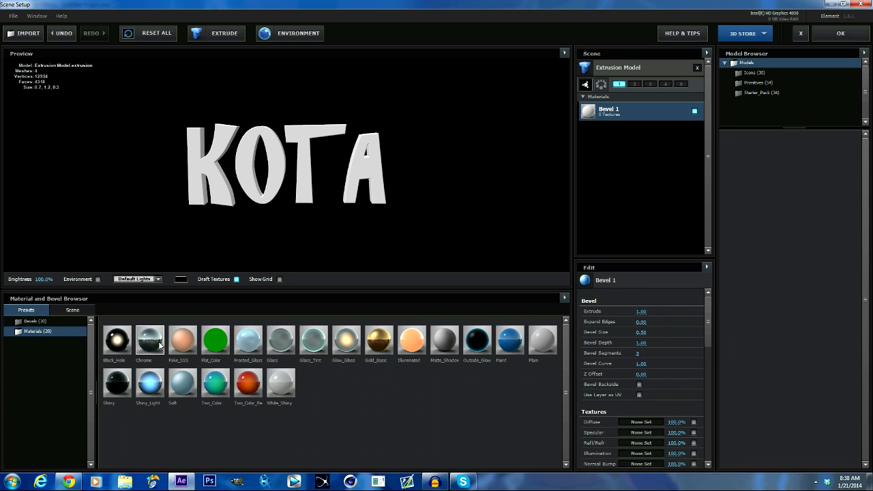
pyautogui.doubleClick(150, 340)
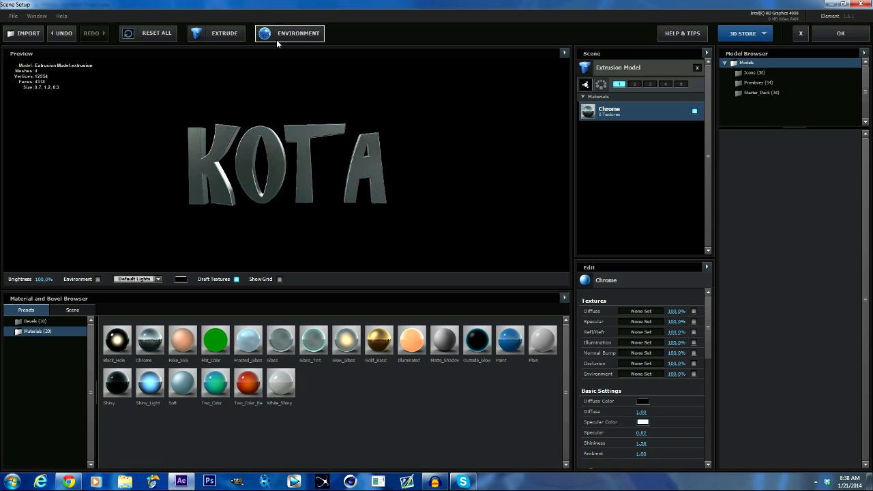
# Set the chrome's Environment texture to Custom Layer 1 (environment) and return to the comp.
pyautogui.click(297, 33)
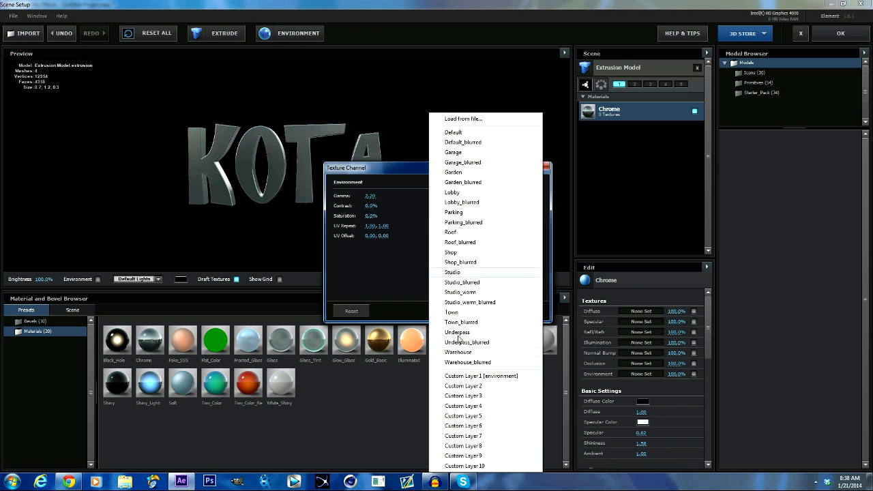
pyautogui.click(480, 375)
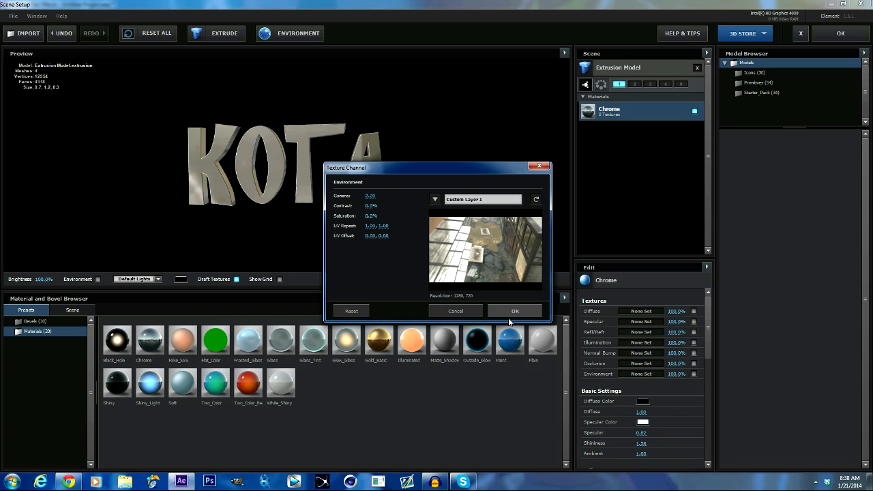
pyautogui.click(515, 311)
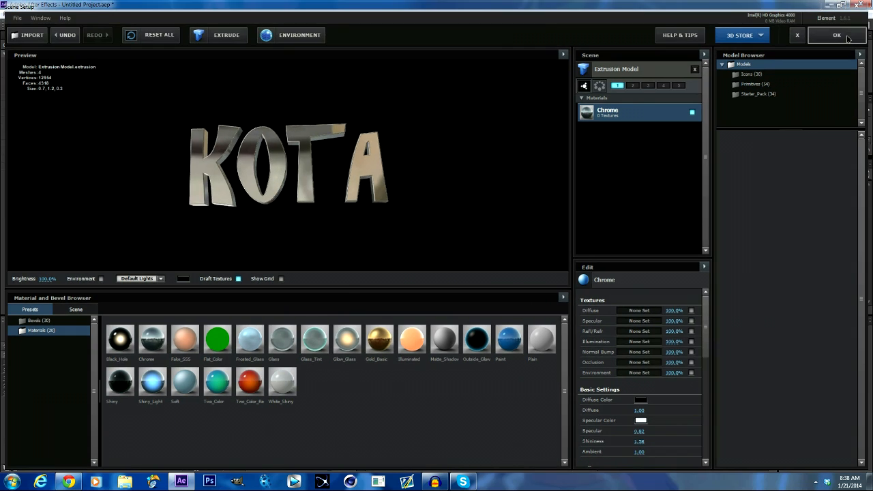
pyautogui.click(837, 36)
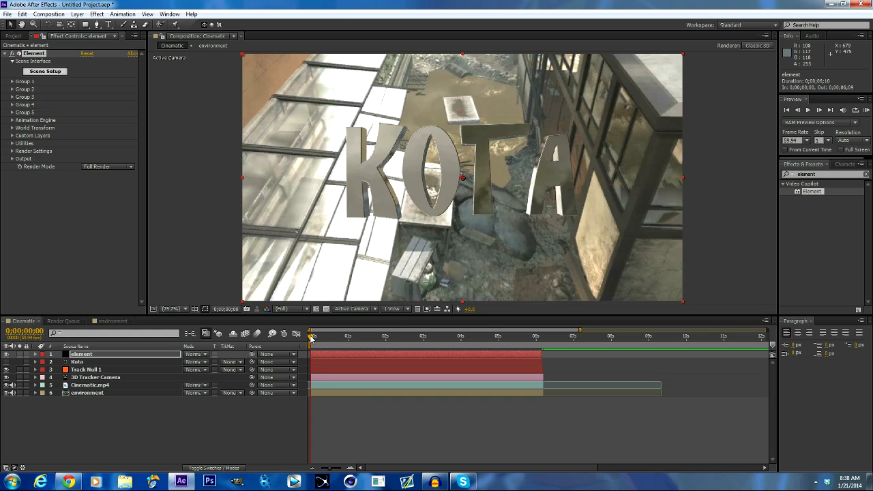
# Adjust Particle Size and Position XY so the chrome text sits in the scene.
pyautogui.click(338, 336)
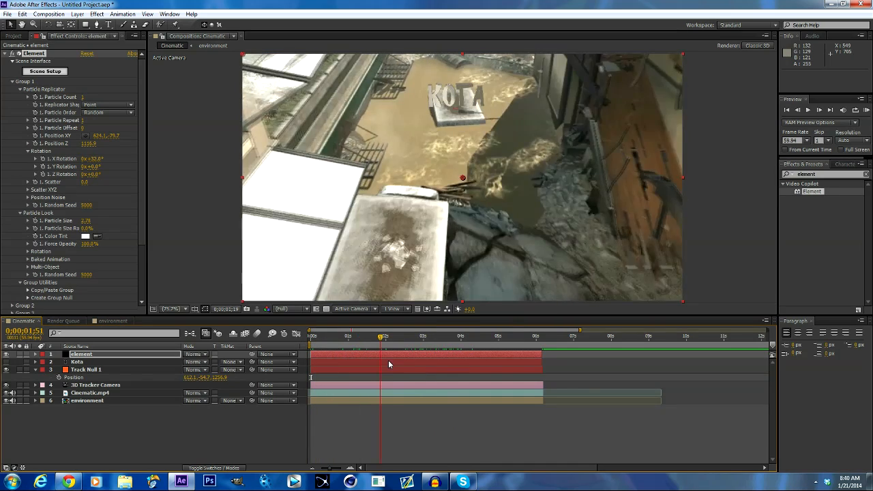
pyautogui.click(417, 336)
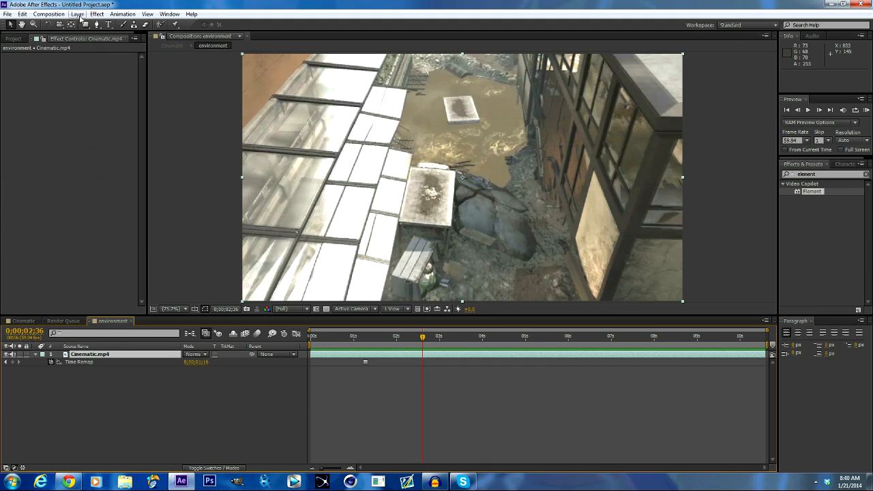
# Add an adjustment layer with Magic Bullet Looks and launch its editor.
pyautogui.click(76, 14)
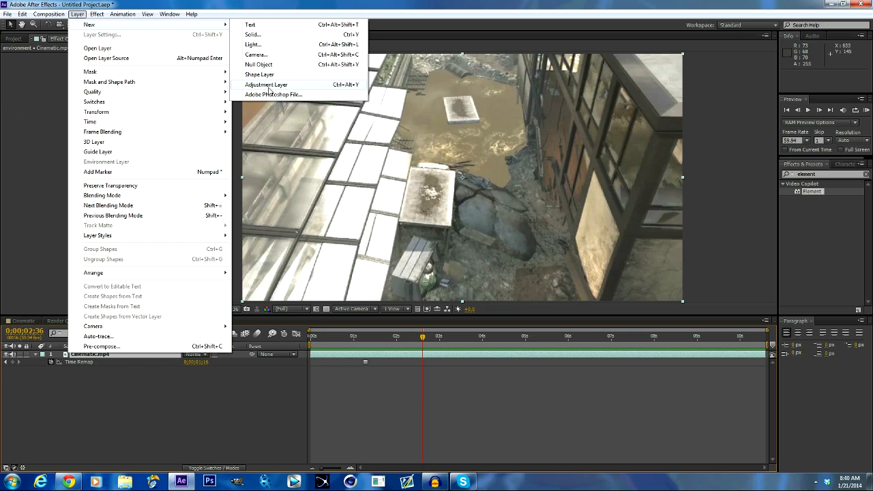
pyautogui.click(265, 85)
pyautogui.write('looks')
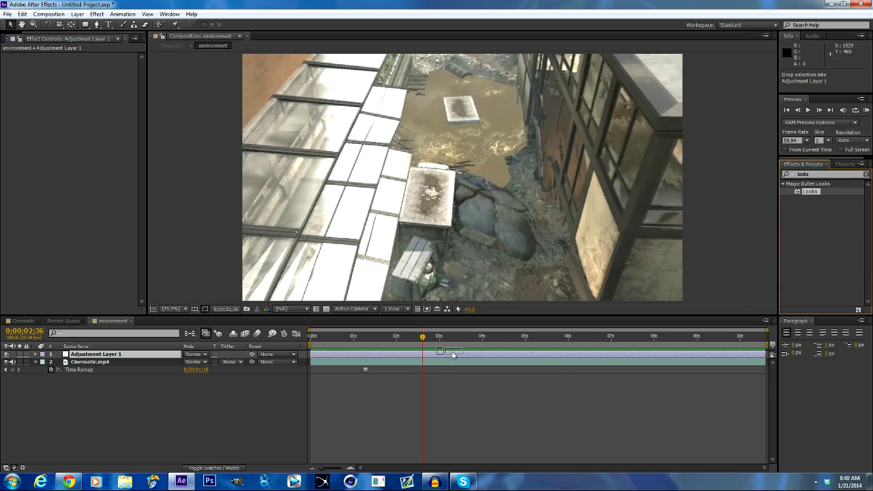
pyautogui.doubleClick(810, 191)
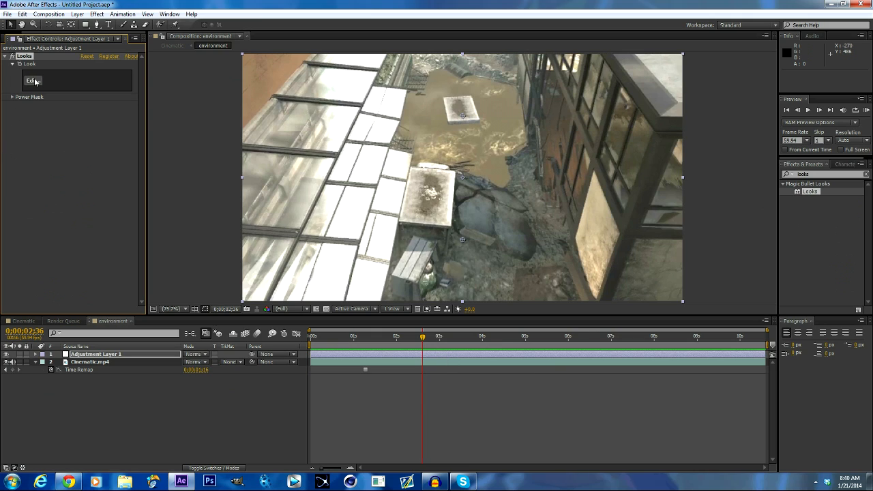
pyautogui.click(30, 80)
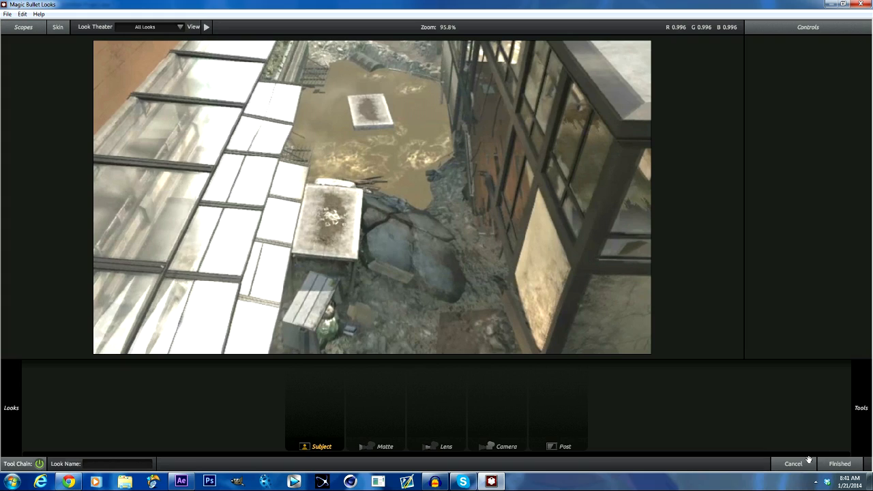
pyautogui.moveTo(238, 418)
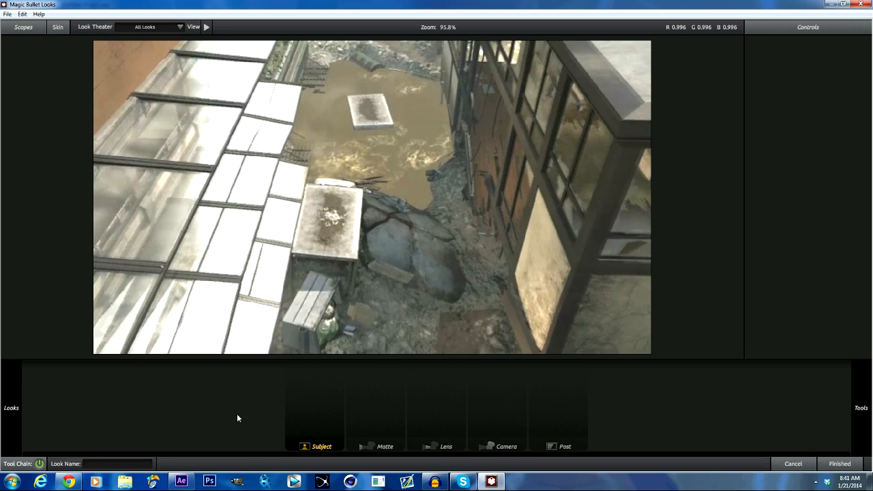
pyautogui.moveTo(164, 422)
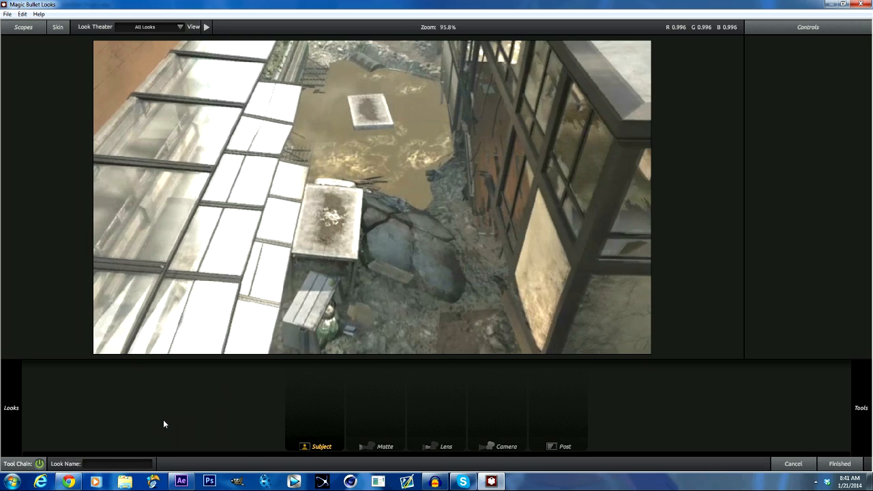
pyautogui.moveTo(149, 408)
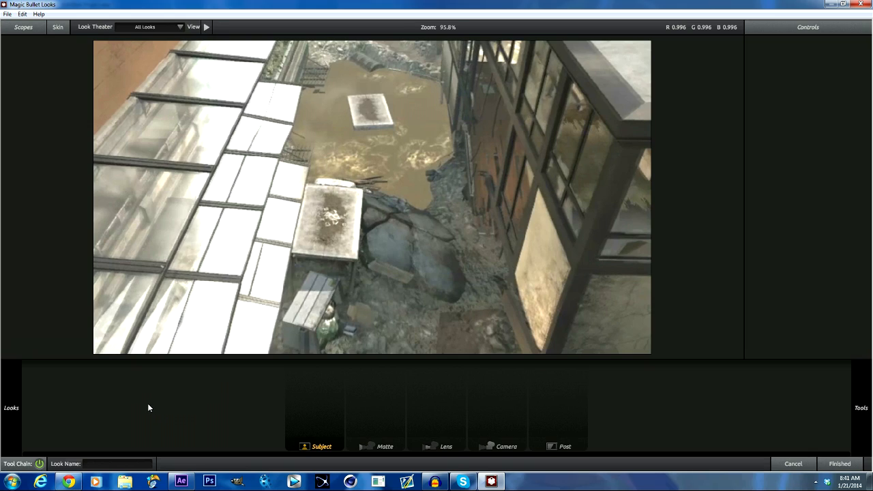
pyautogui.moveTo(164, 384)
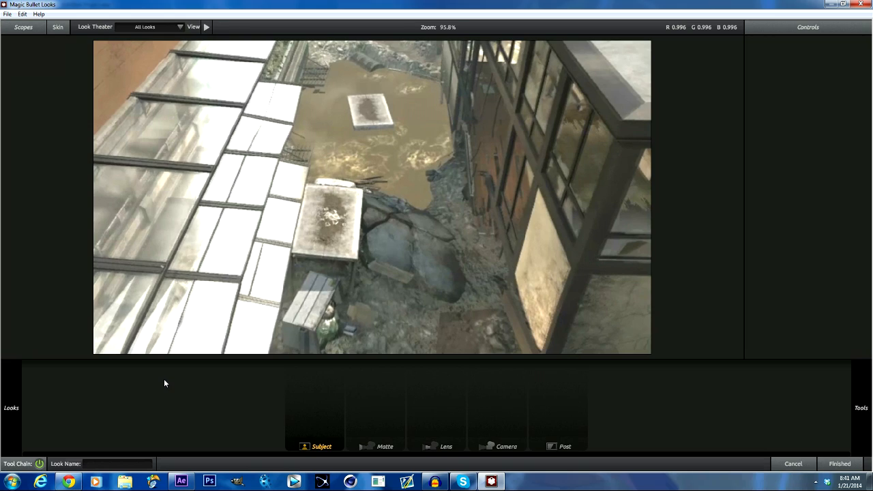
pyautogui.moveTo(196, 385)
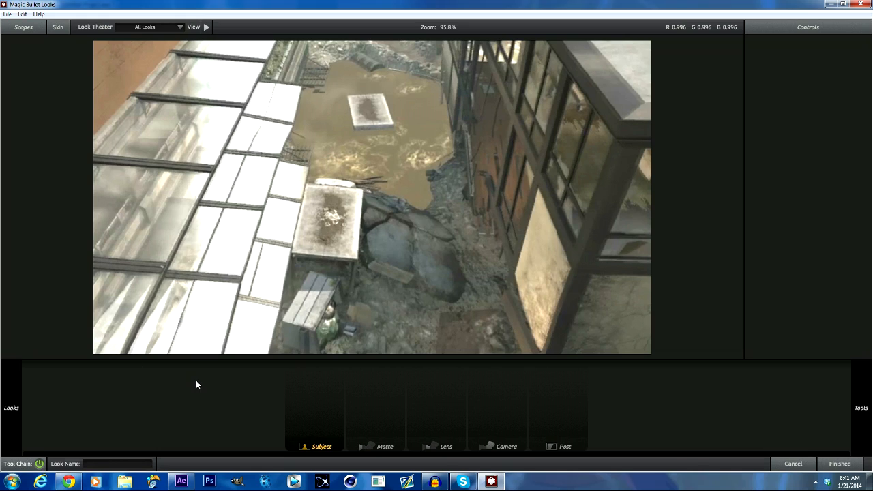
# Open the Looks preset browser showing the Cinematic Editing CC pack.
pyautogui.click(11, 408)
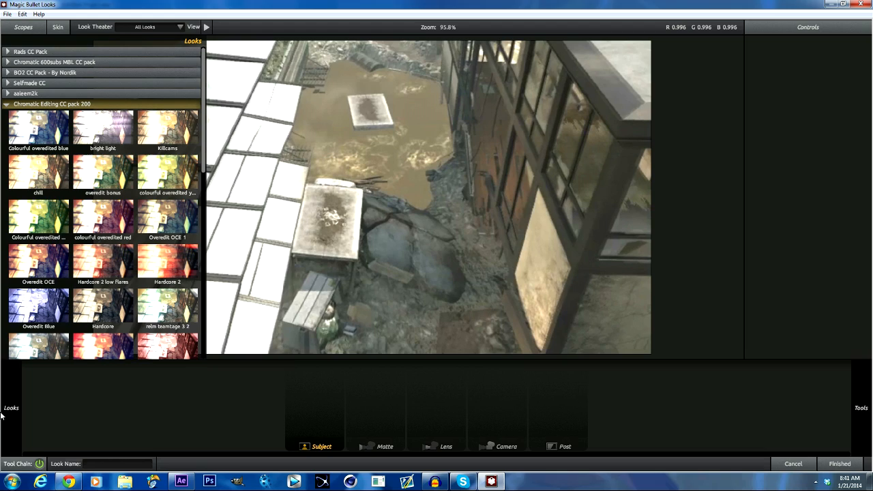
pyautogui.moveTo(6, 101)
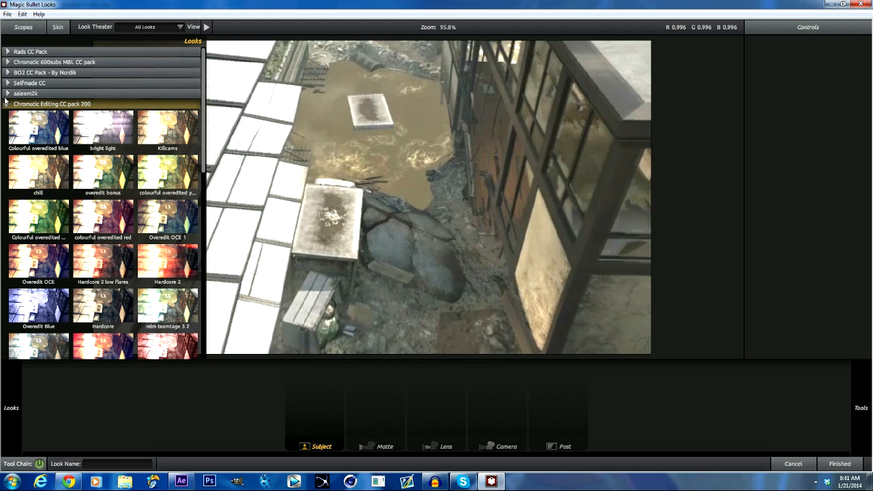
# Collapse the open Cinematic Editing CC pack so the browser lists every look pack.
pyautogui.click(52, 104)
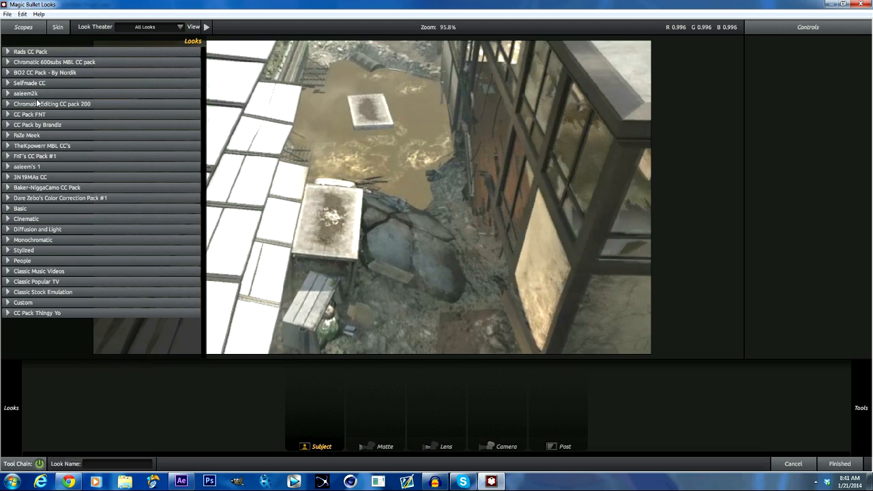
pyautogui.moveTo(22, 261)
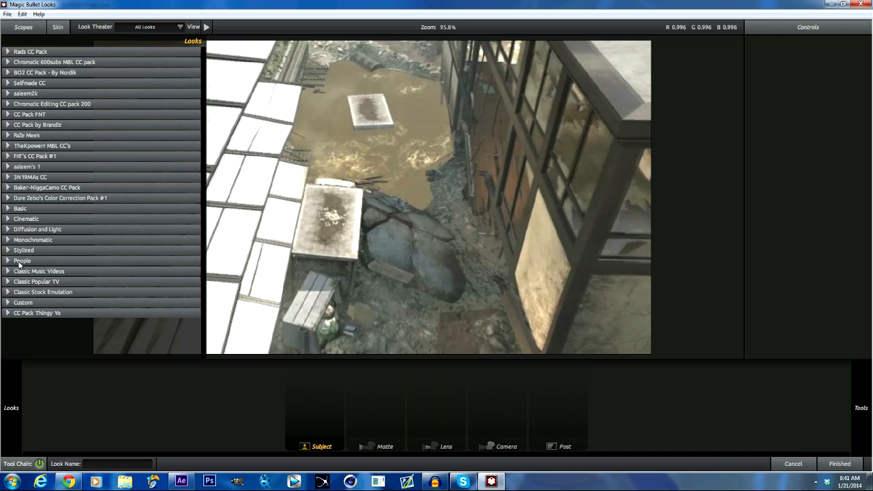
pyautogui.moveTo(20, 207)
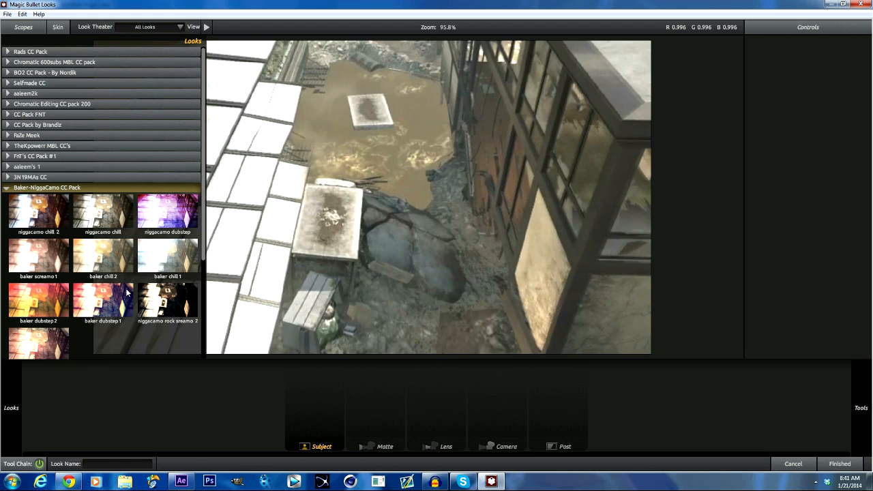
pyautogui.moveTo(85, 315)
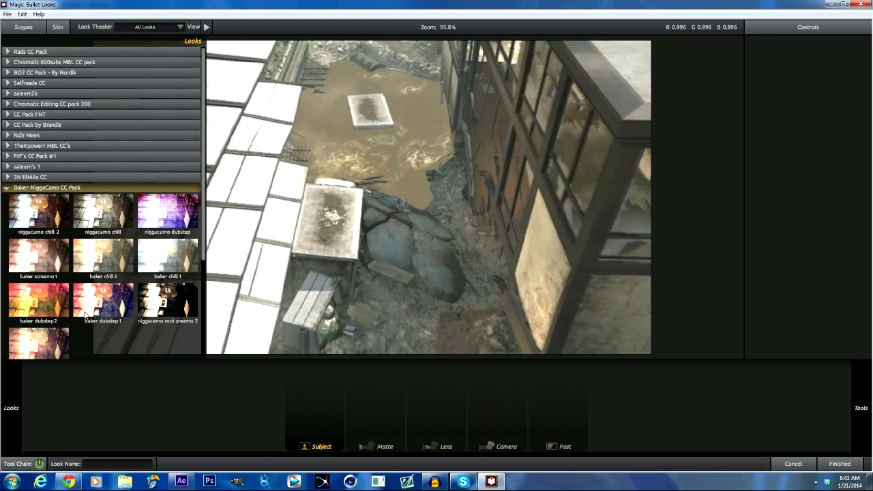
pyautogui.moveTo(139, 278)
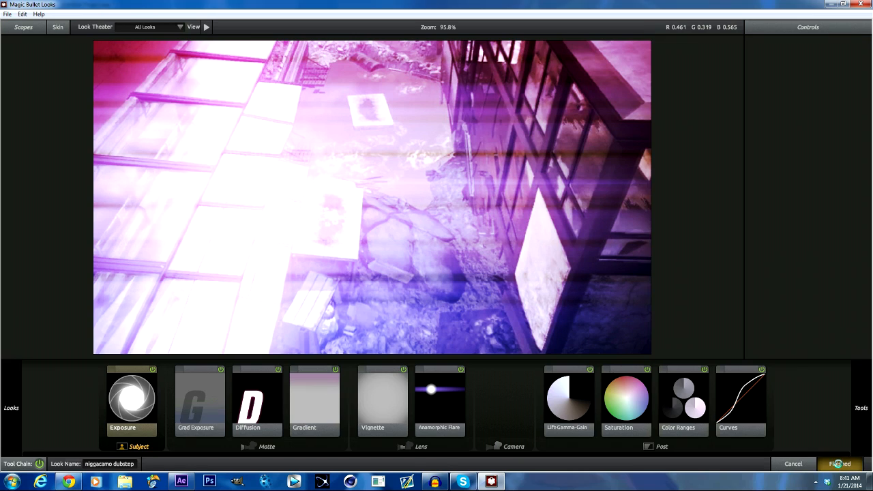
# Accept the purple look, return to the Cinematic comp and scrub through the shot to inspect the KOTA text.
pyautogui.click(840, 464)
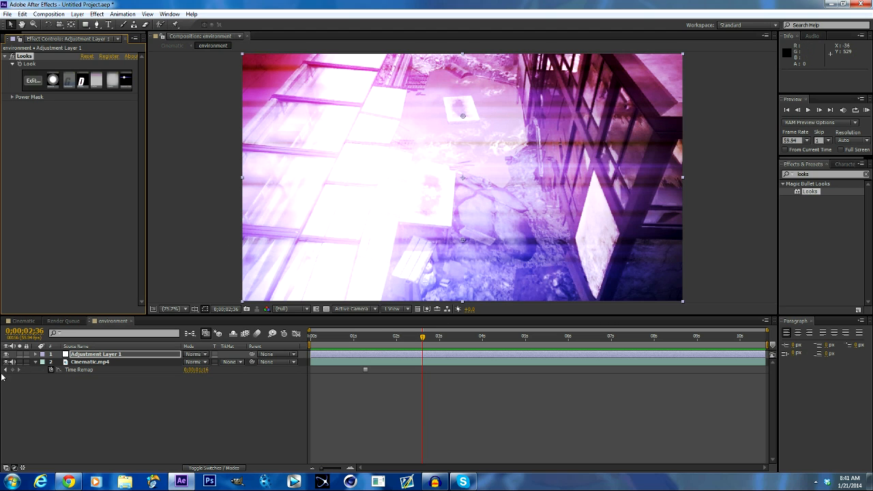
pyautogui.click(22, 321)
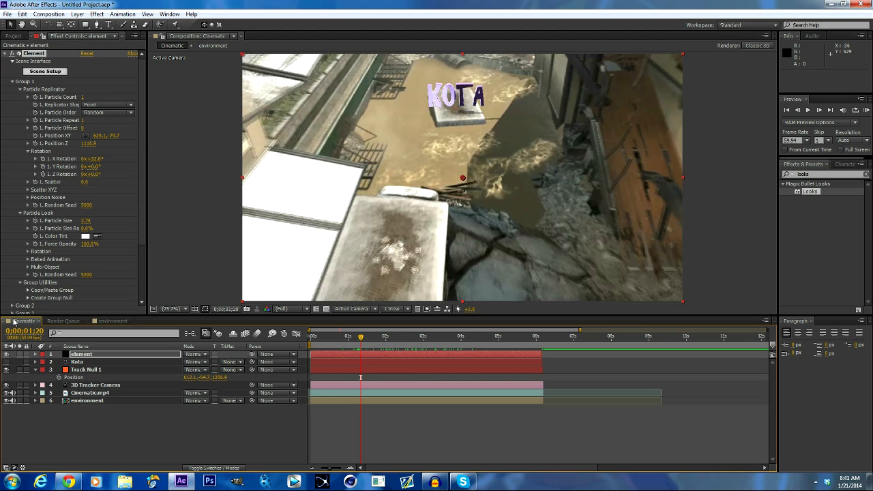
pyautogui.click(343, 336)
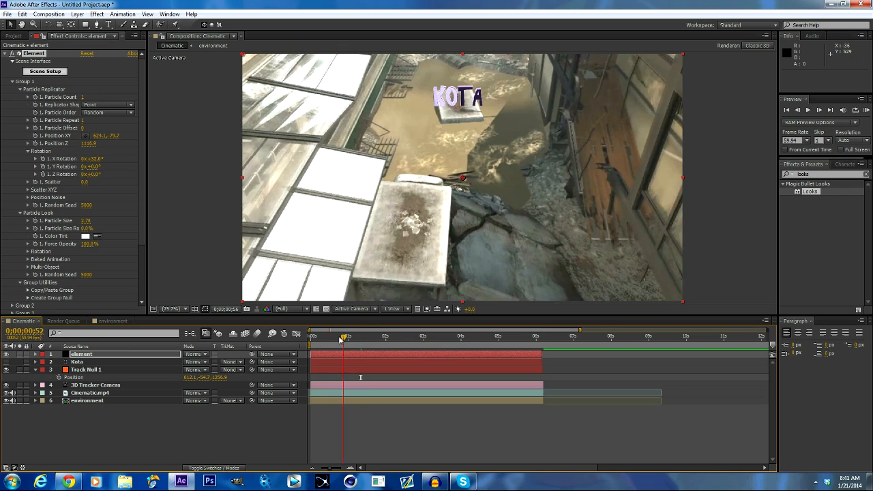
pyautogui.moveTo(343, 336); pyautogui.dragTo(404, 336)
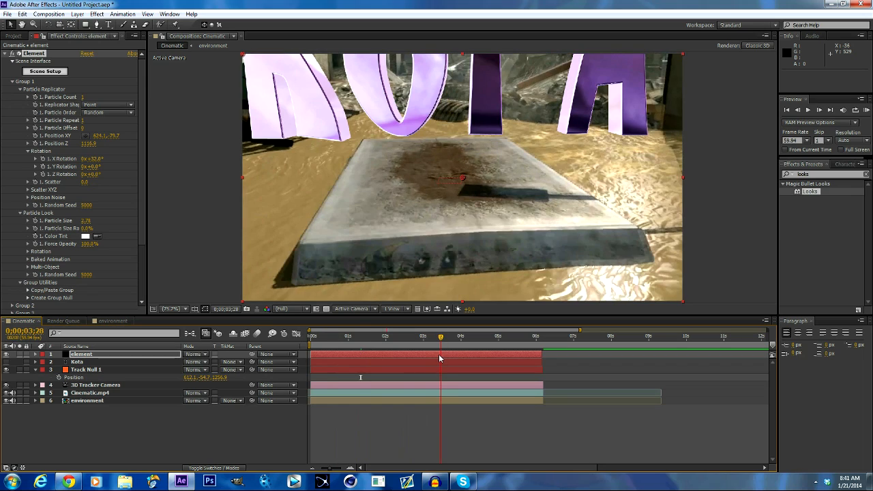
# Briefly reopen the Looks grading interface, then leave it to resume compositing.
pyautogui.click(413, 336)
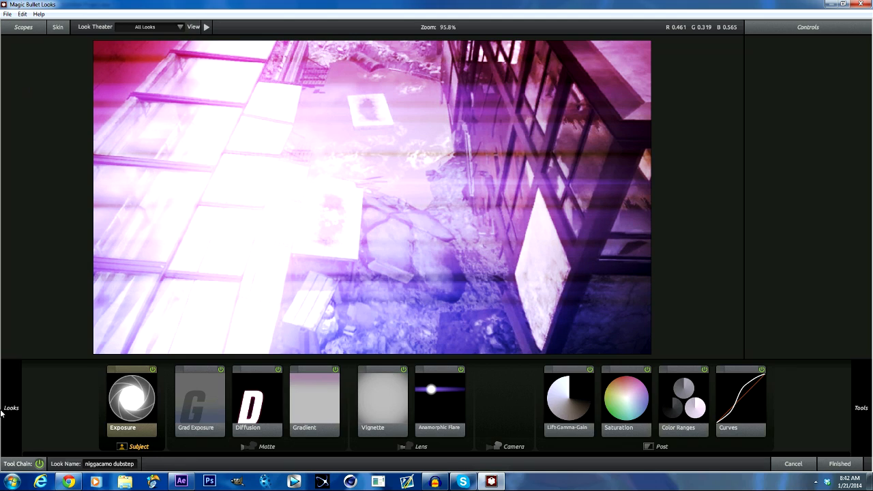
pyautogui.click(11, 408)
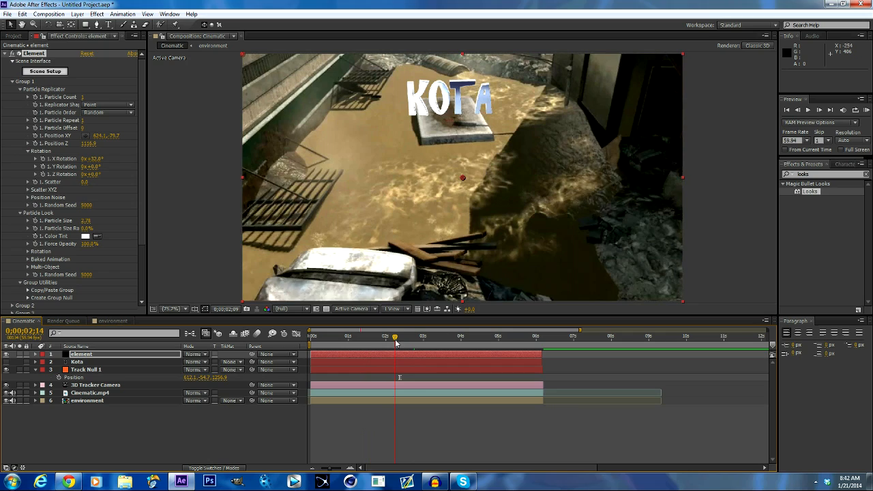
pyautogui.moveTo(394, 335); pyautogui.dragTo(409, 336)
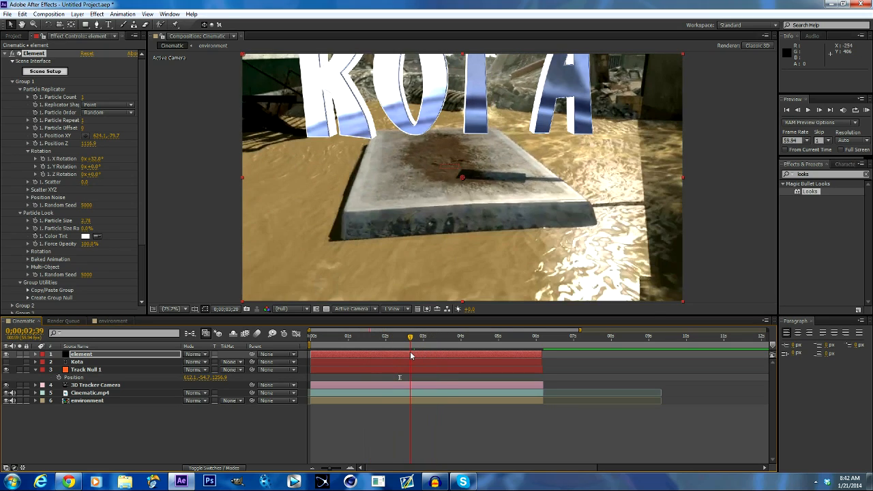
pyautogui.click(311, 335)
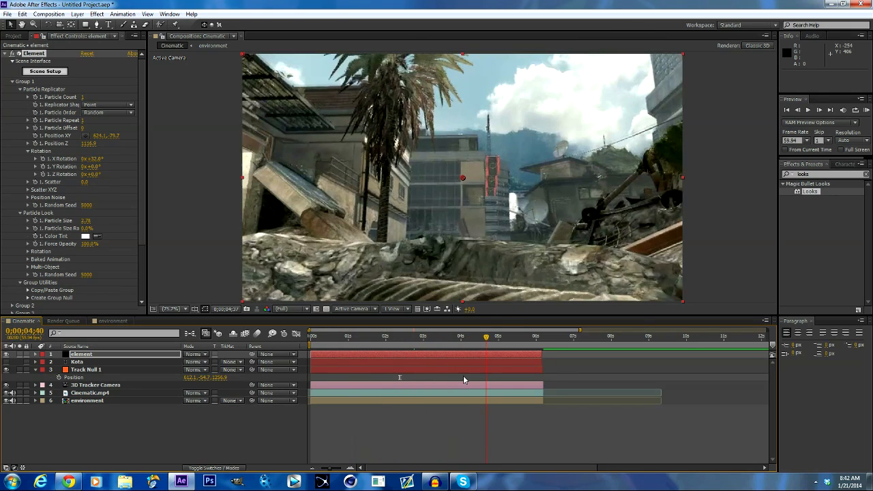
pyautogui.click(311, 335)
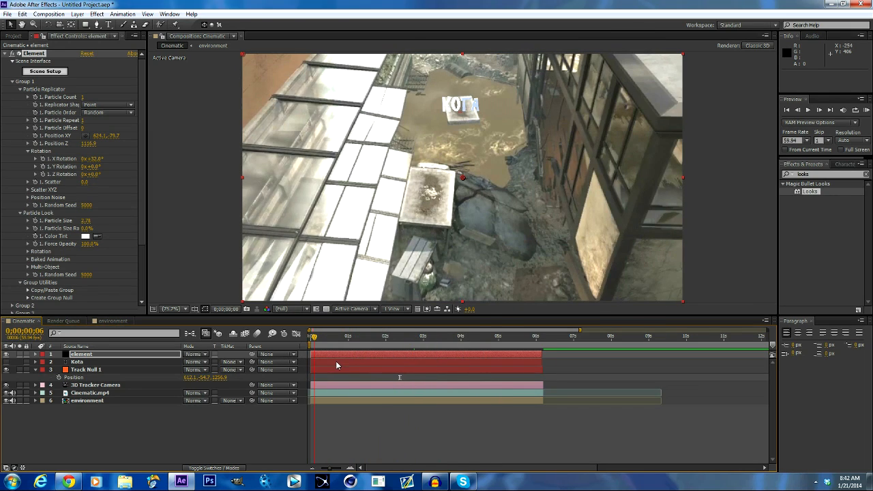